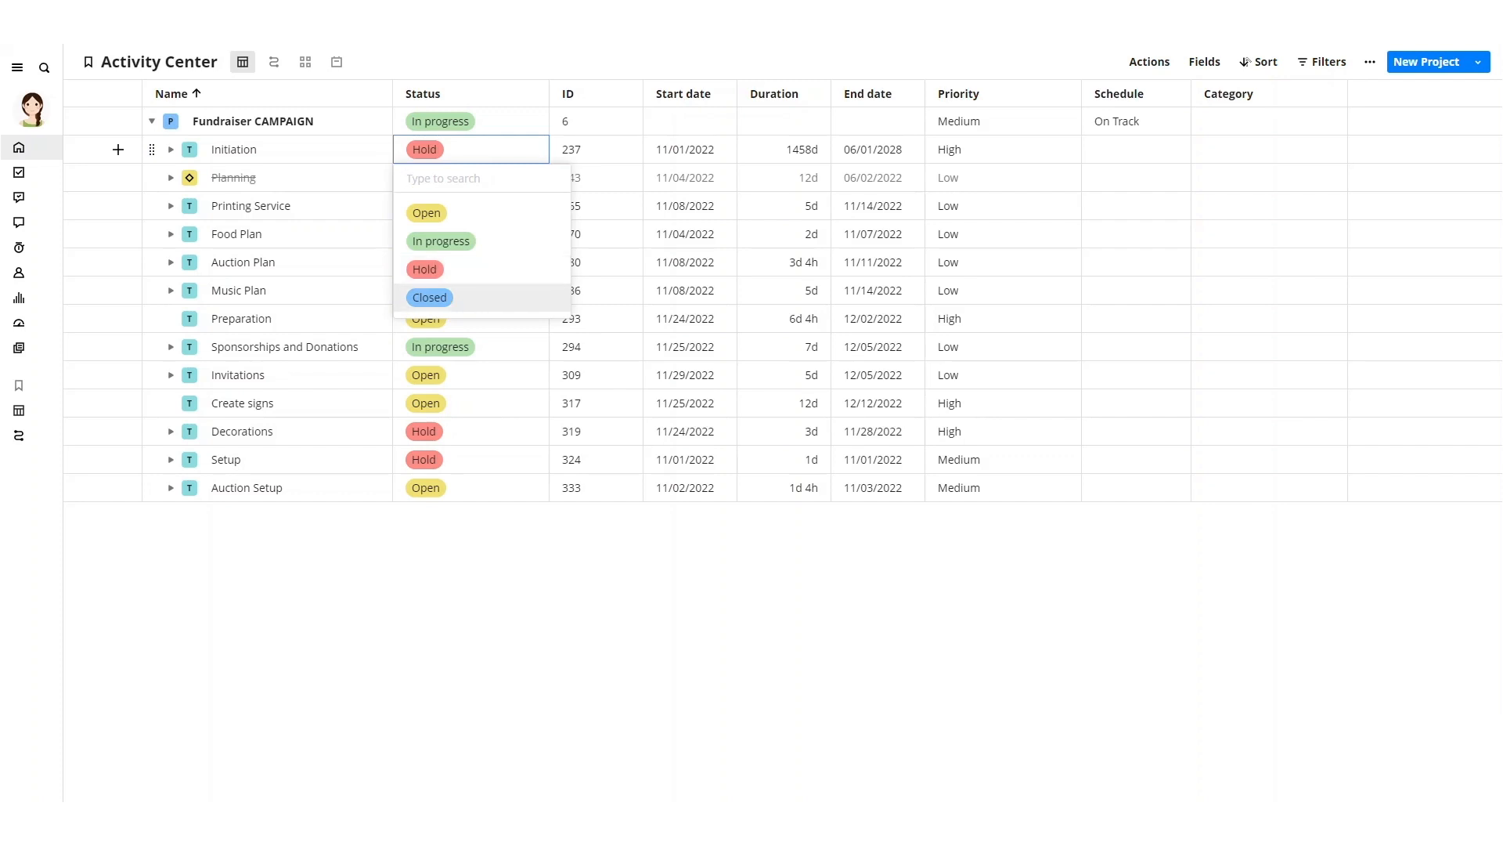
# Step: Keep Initiation's status on Hold and open the profile avatar's account menu
pyautogui.click(428, 298)
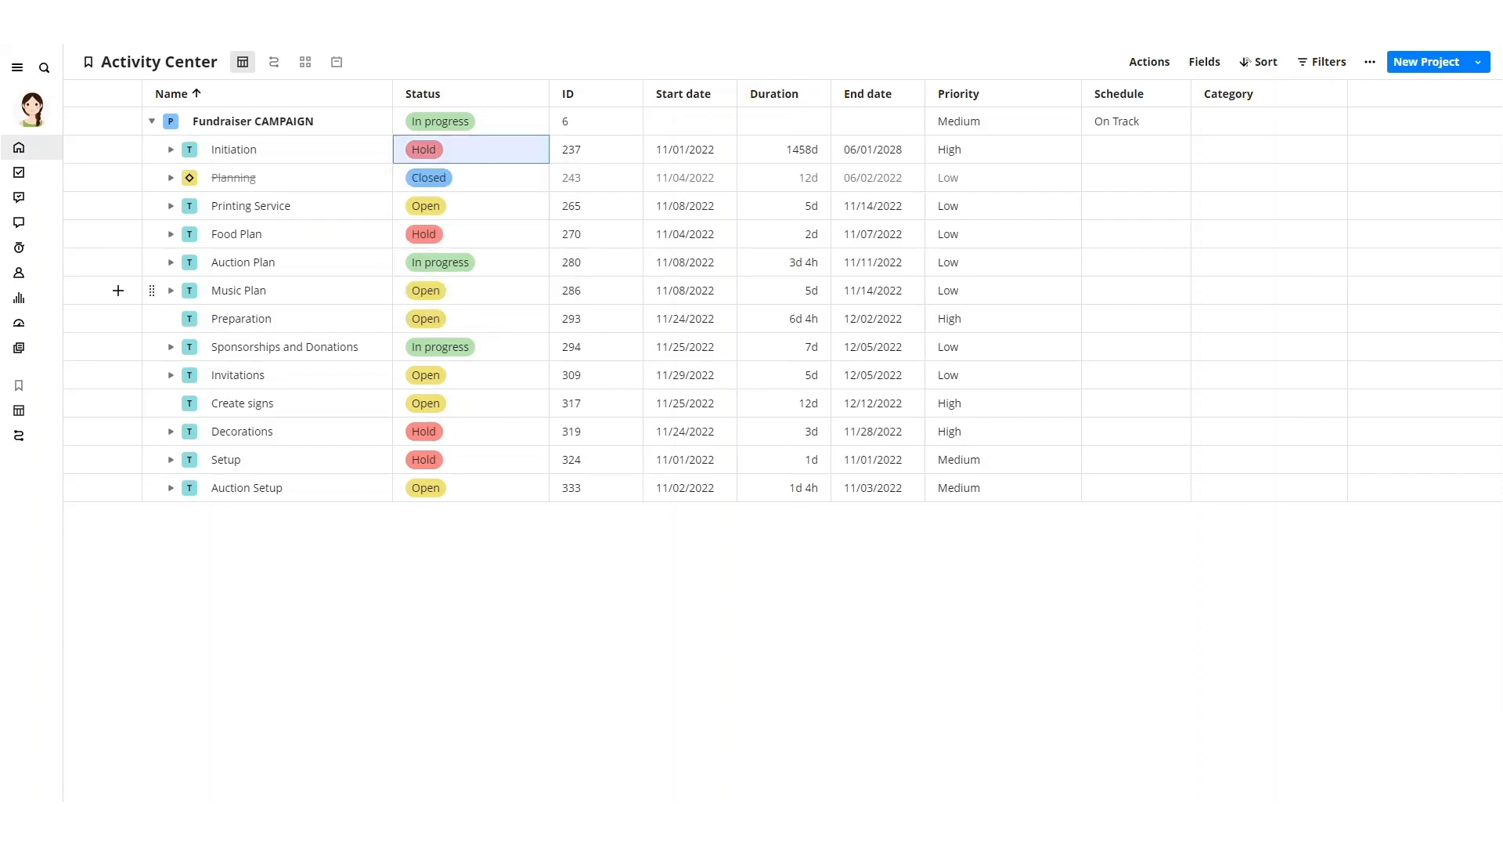
pyautogui.click(32, 107)
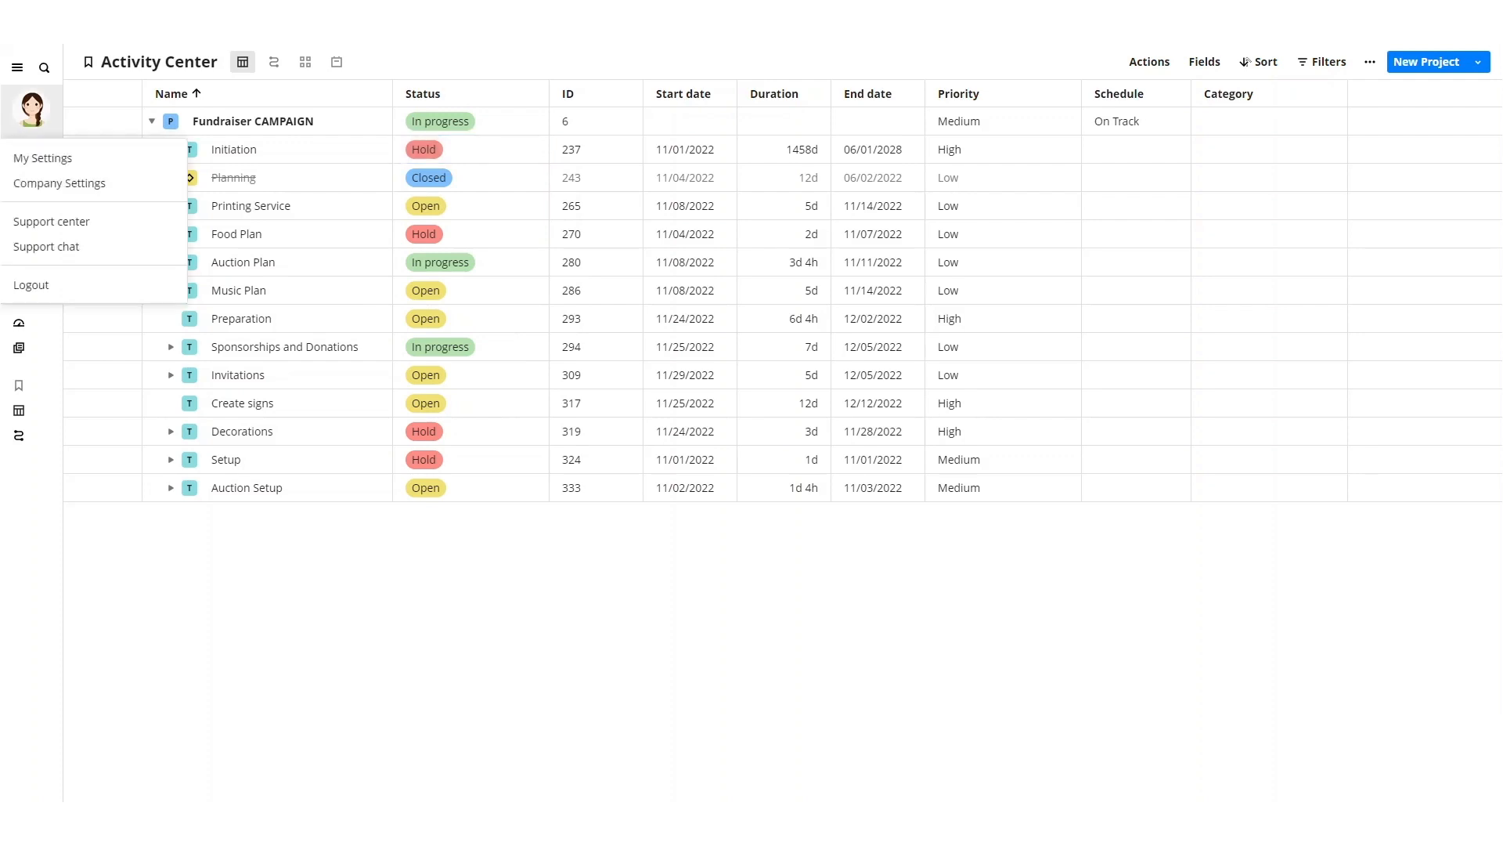
pyautogui.moveTo(60, 183)
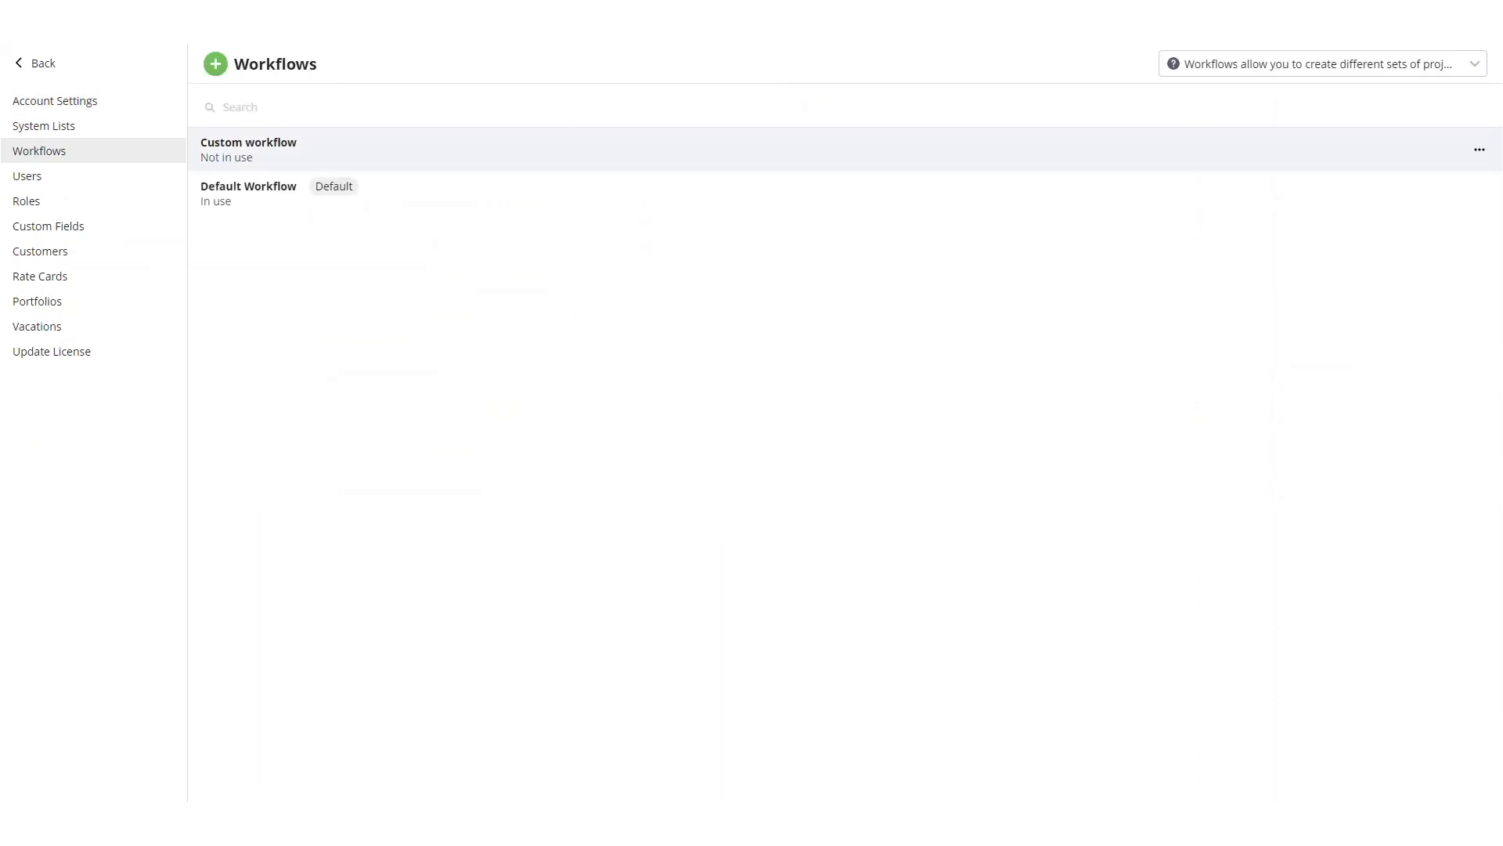
# Step: Open the Default Workflow's statuses editor under Company Settings > Workflows
pyautogui.click(248, 187)
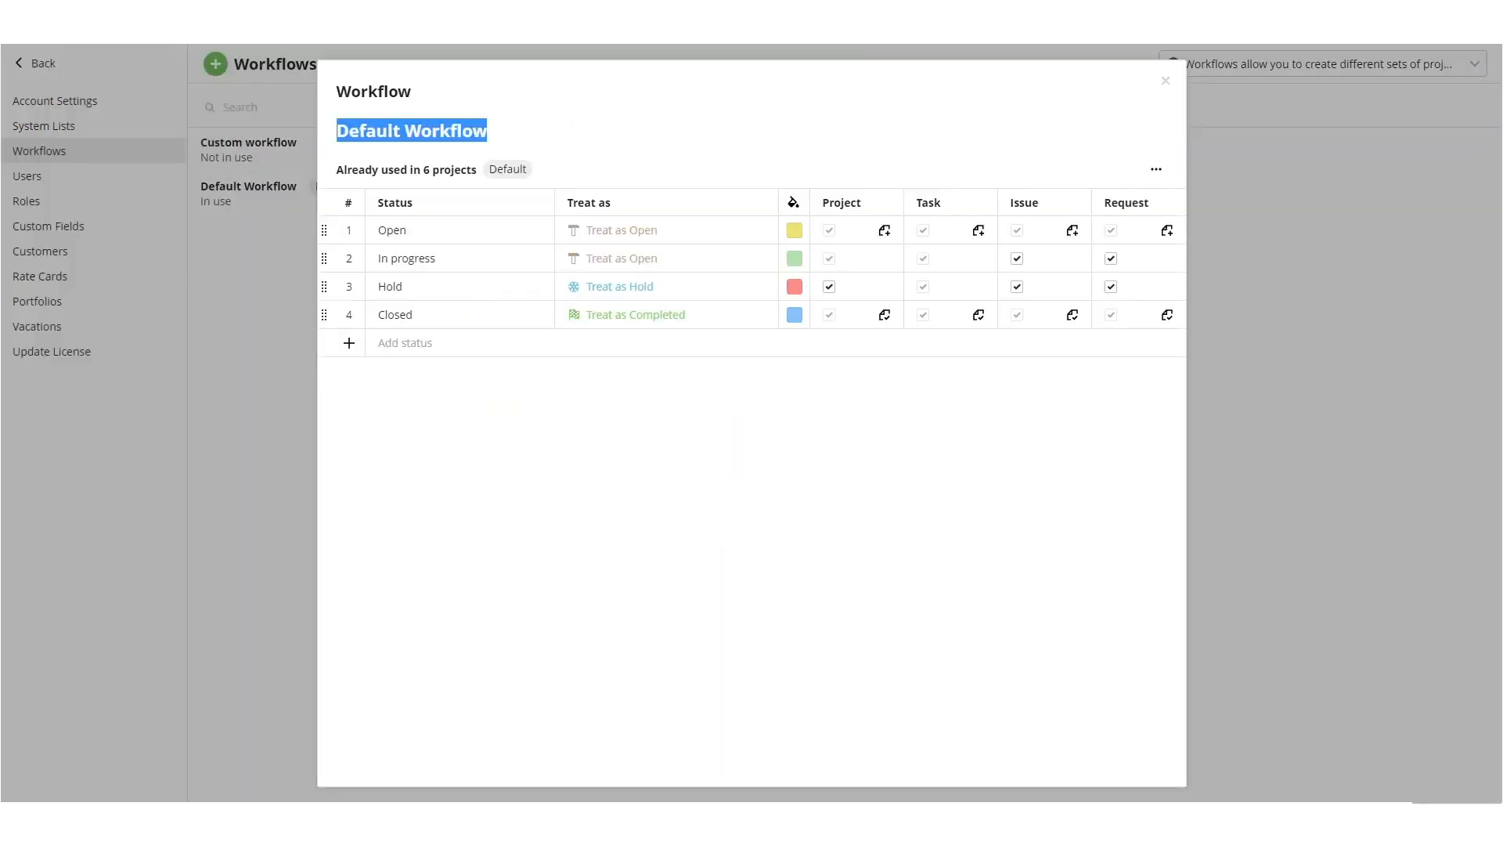
# Step: Change the Hold status swatch to pink and close the workflow editor
pyautogui.click(794, 286)
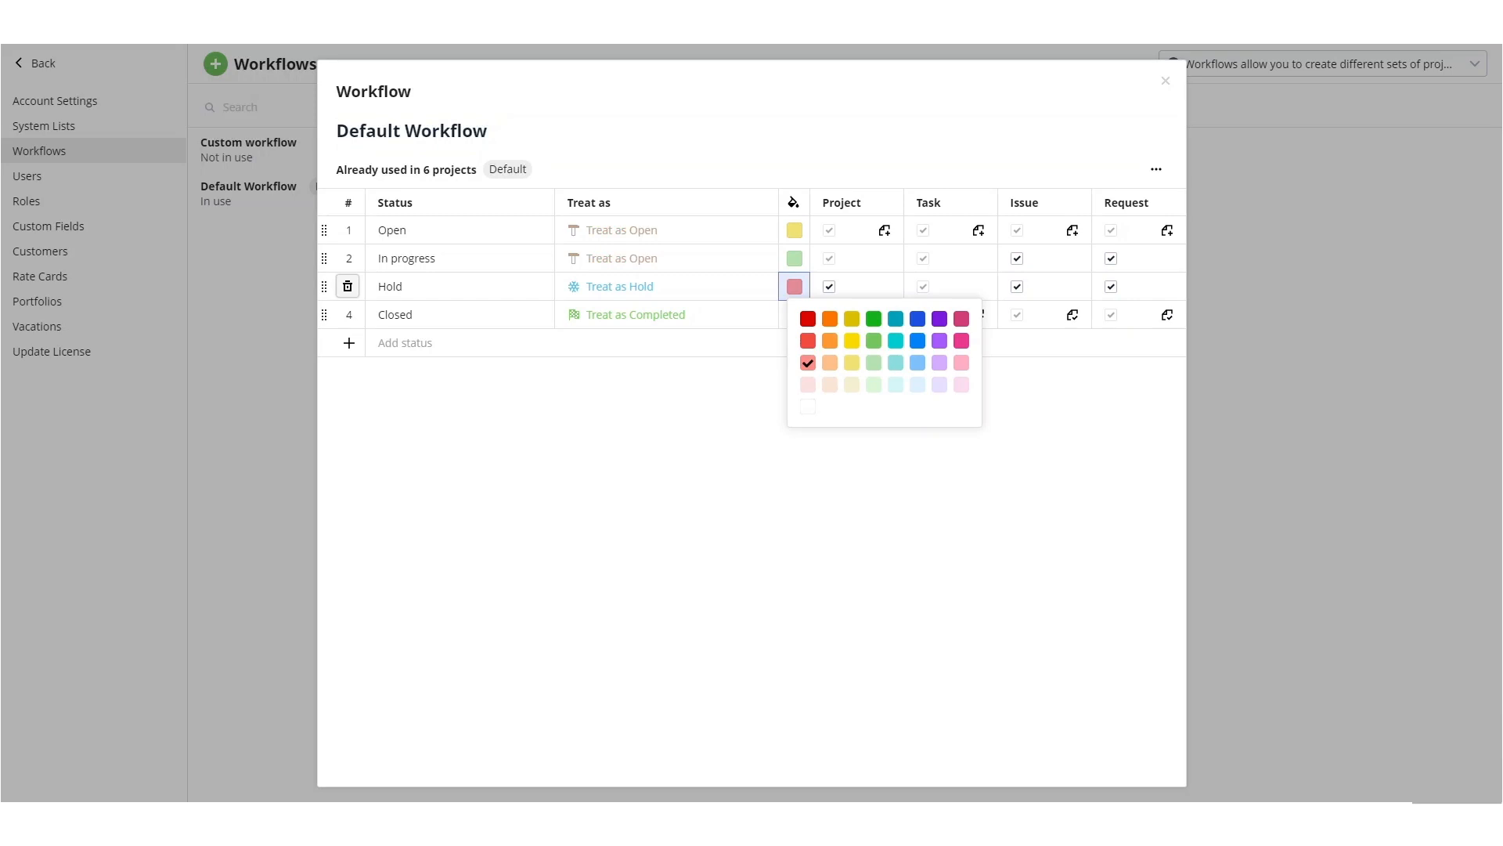
pyautogui.click(962, 317)
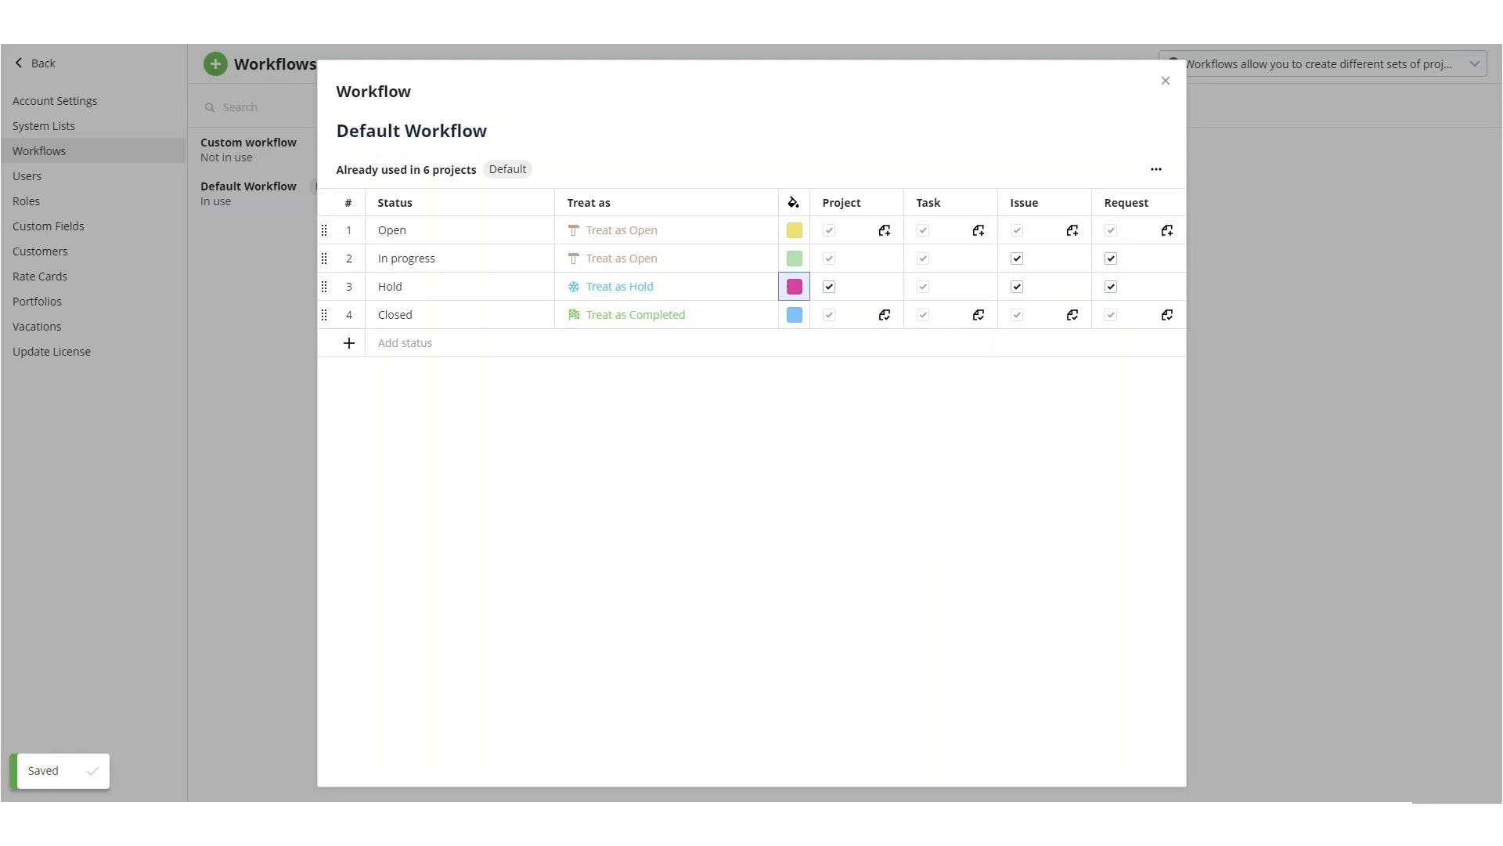
pyautogui.click(1165, 81)
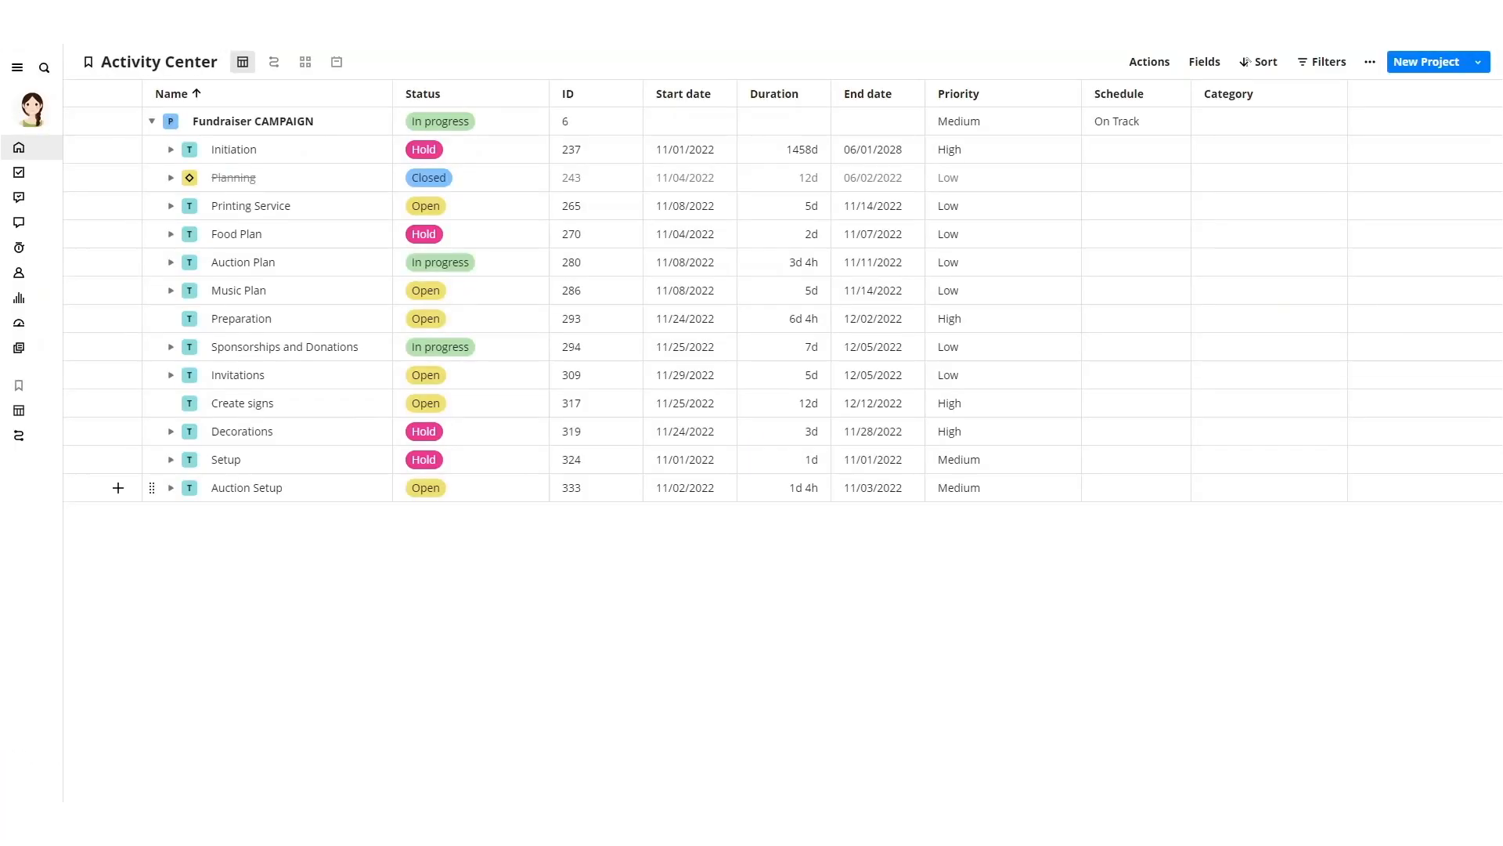
# Step: Open Initiation's status choices to confirm Hold is pink, then close them
pyautogui.click(425, 148)
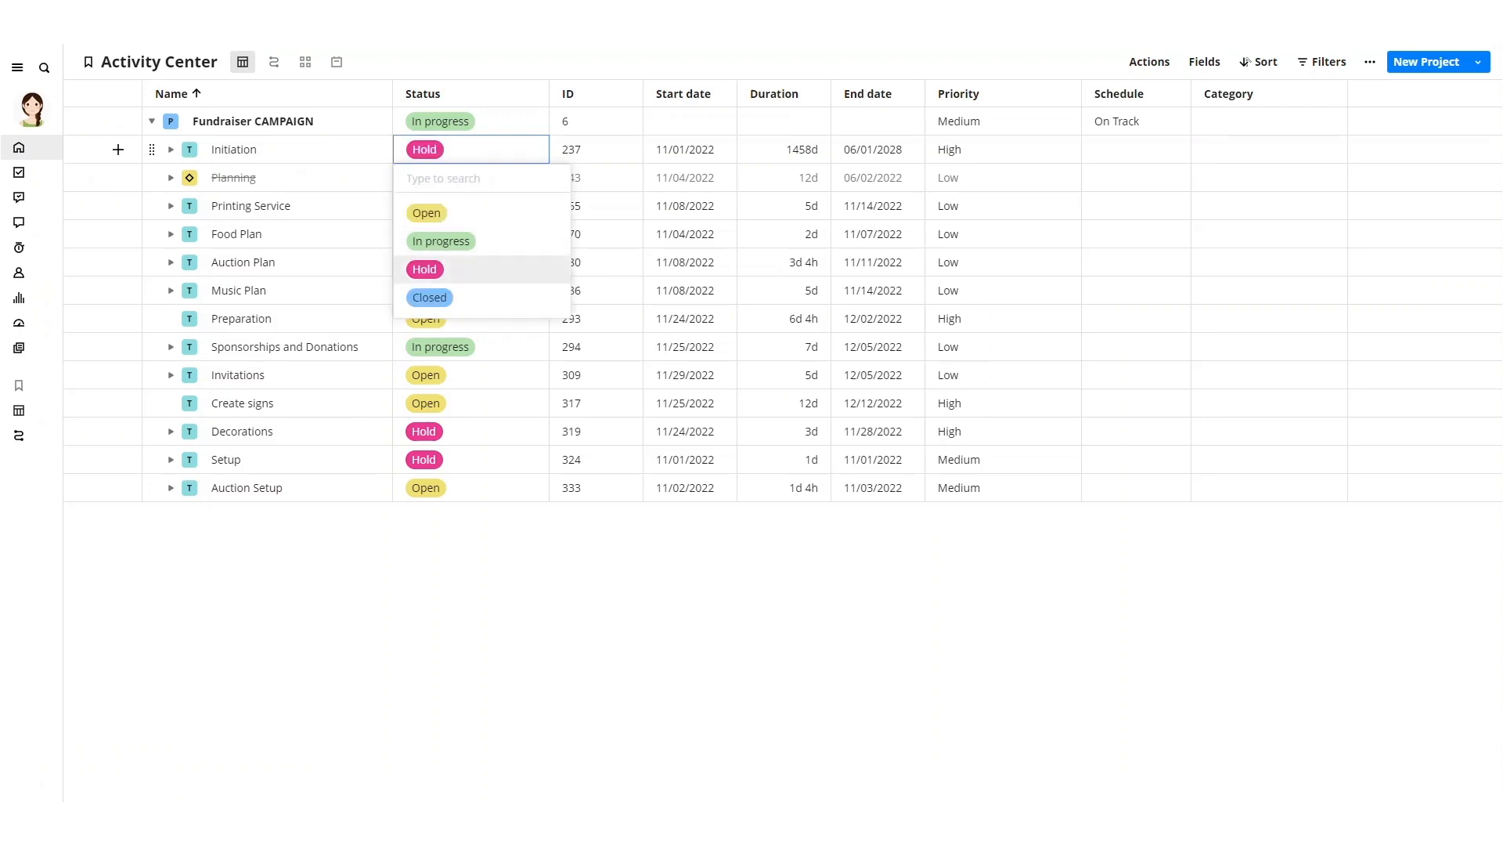
pyautogui.click(470, 178)
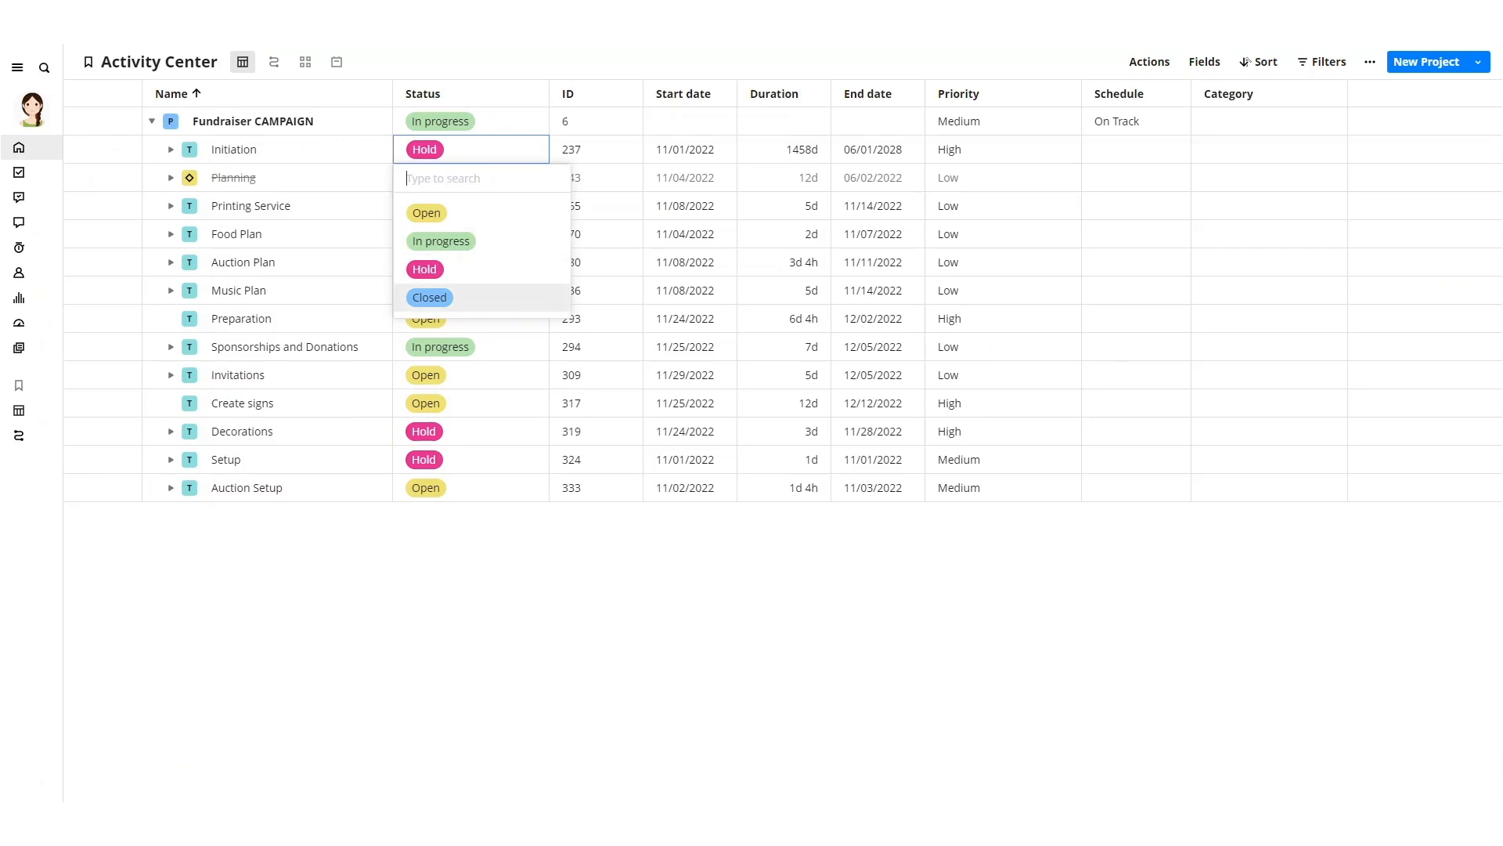
pyautogui.click(428, 298)
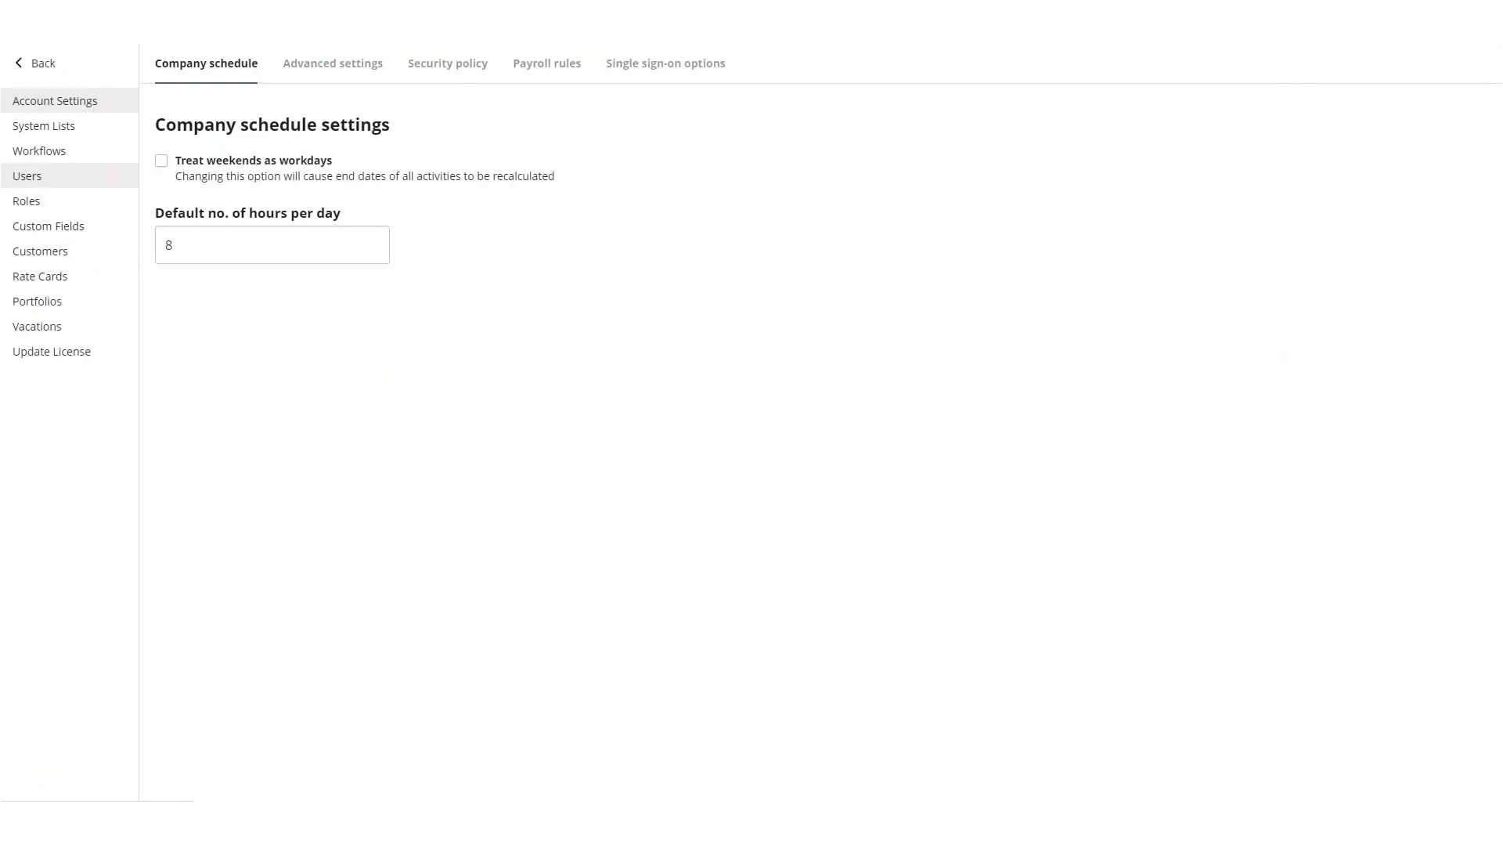
# Step: Give the Schedule field's options swatches: Action Required orange, At Risk red, On Track yellow
pyautogui.click(48, 226)
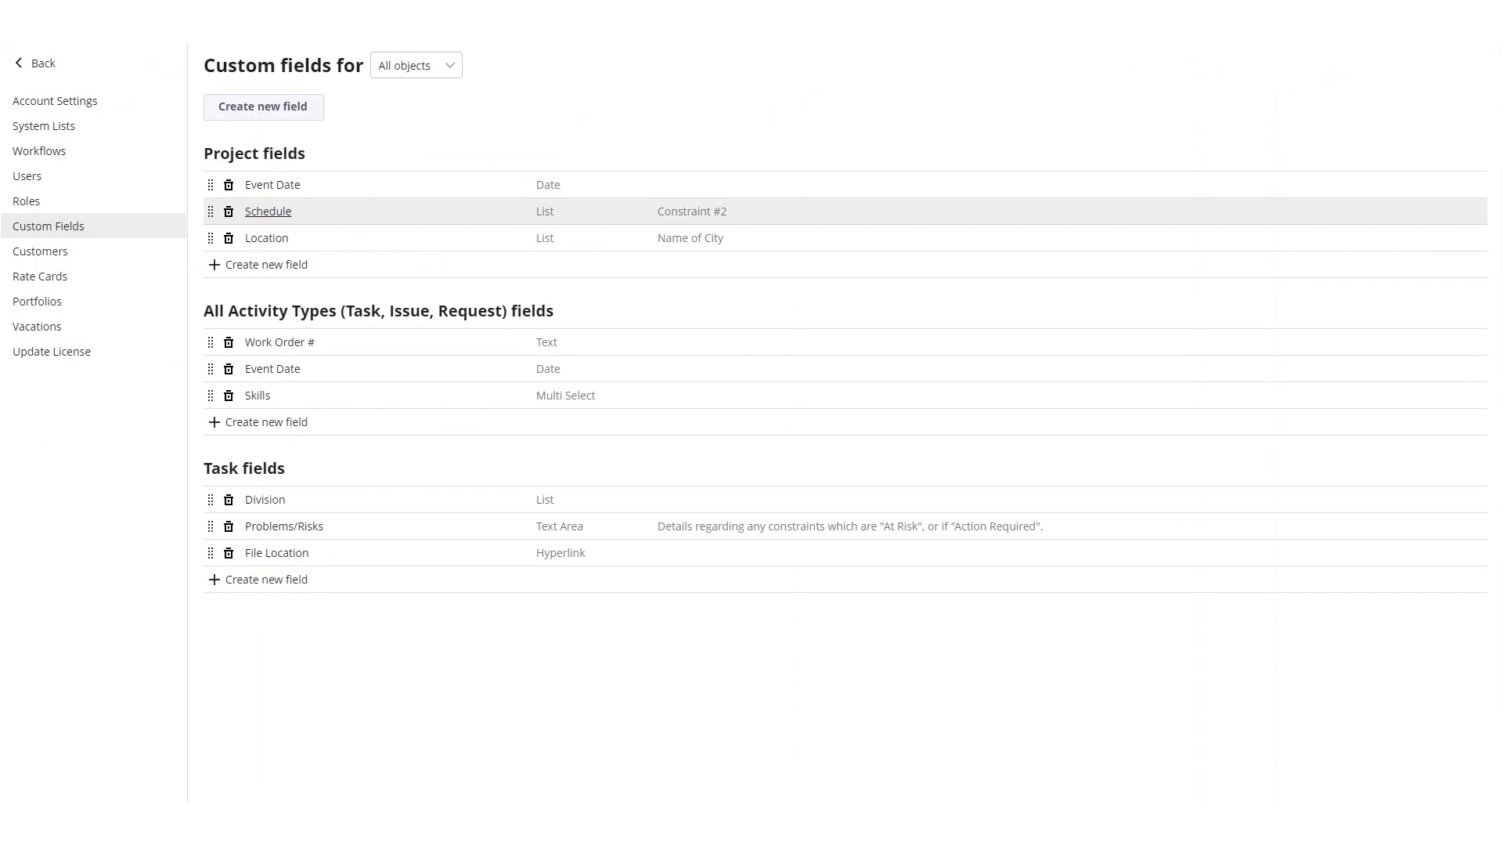
pyautogui.click(268, 211)
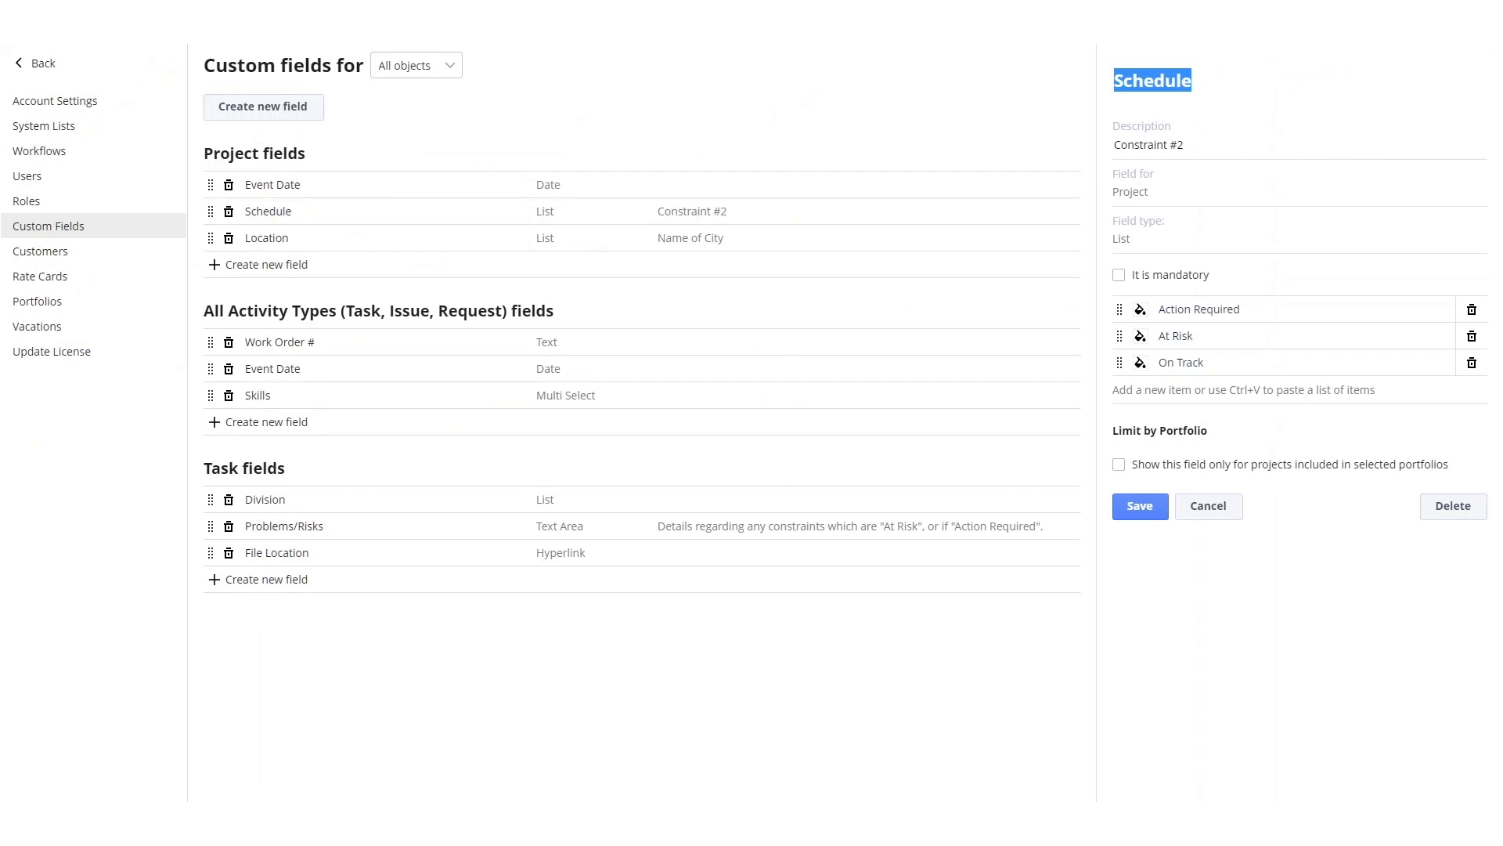
pyautogui.click(1139, 308)
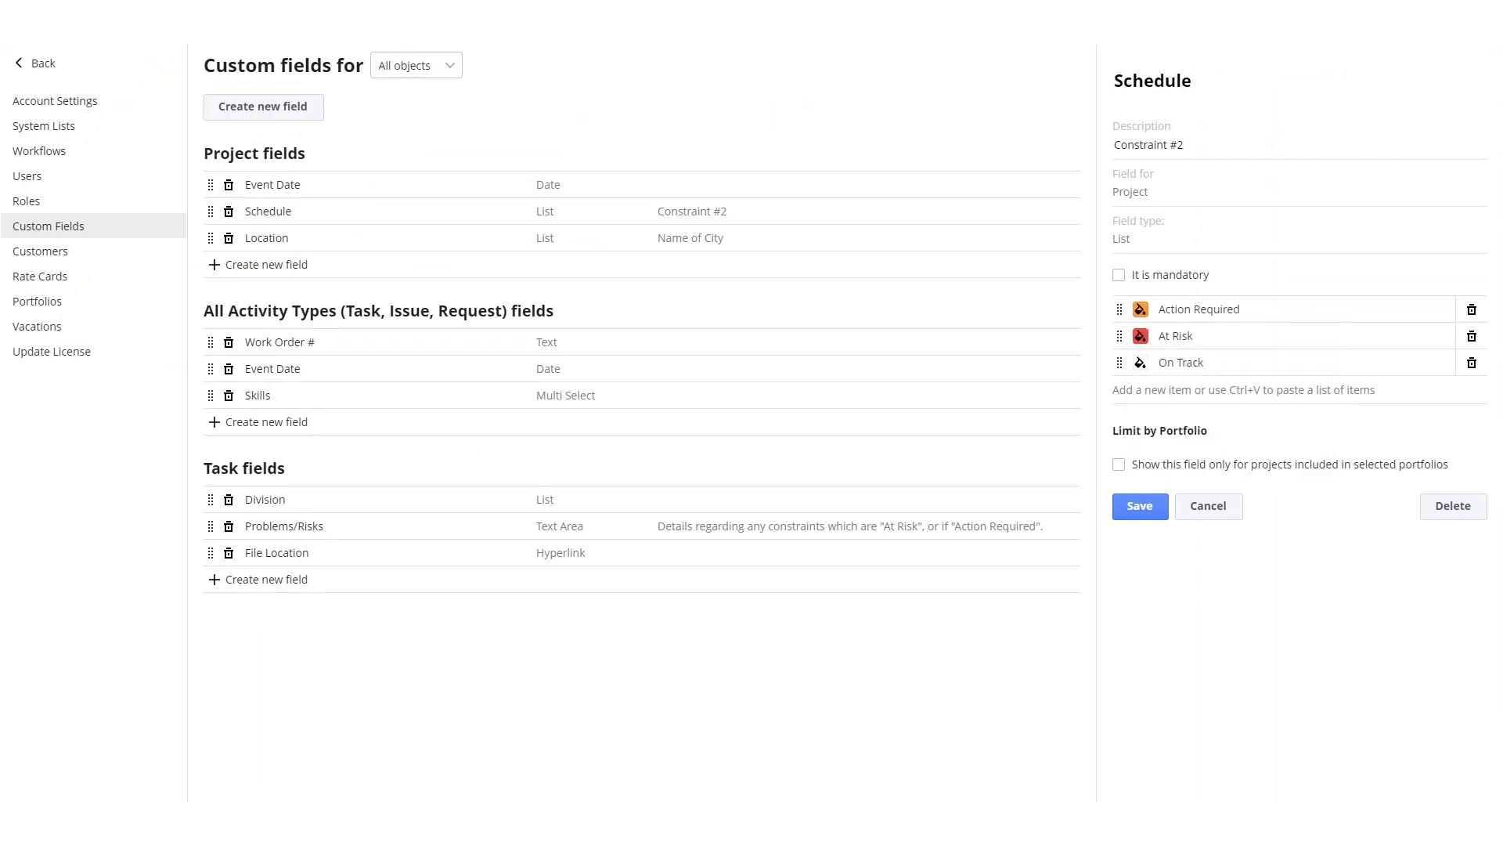
pyautogui.click(1140, 362)
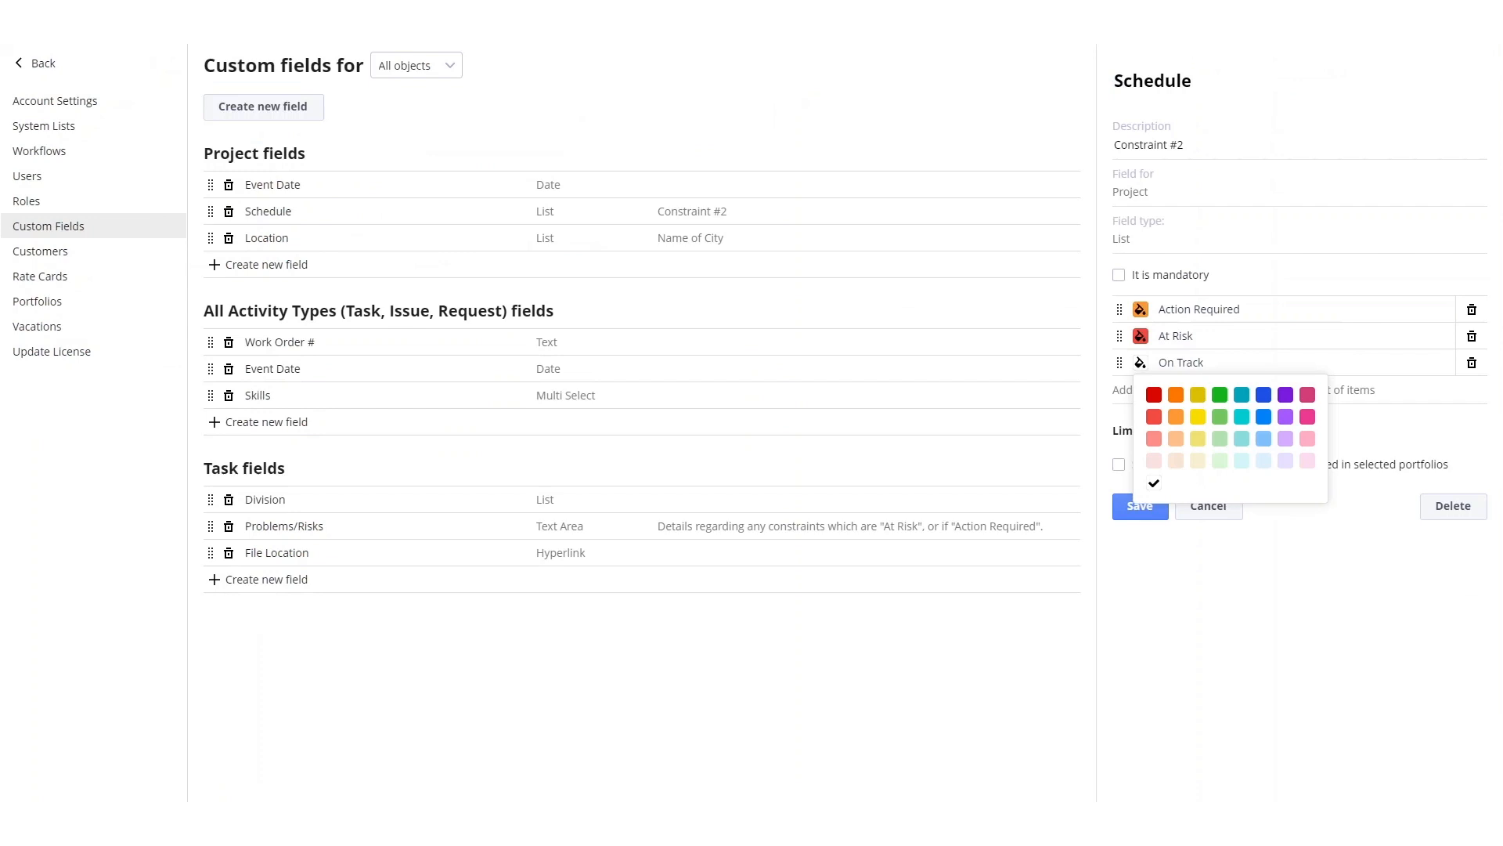
pyautogui.click(1139, 505)
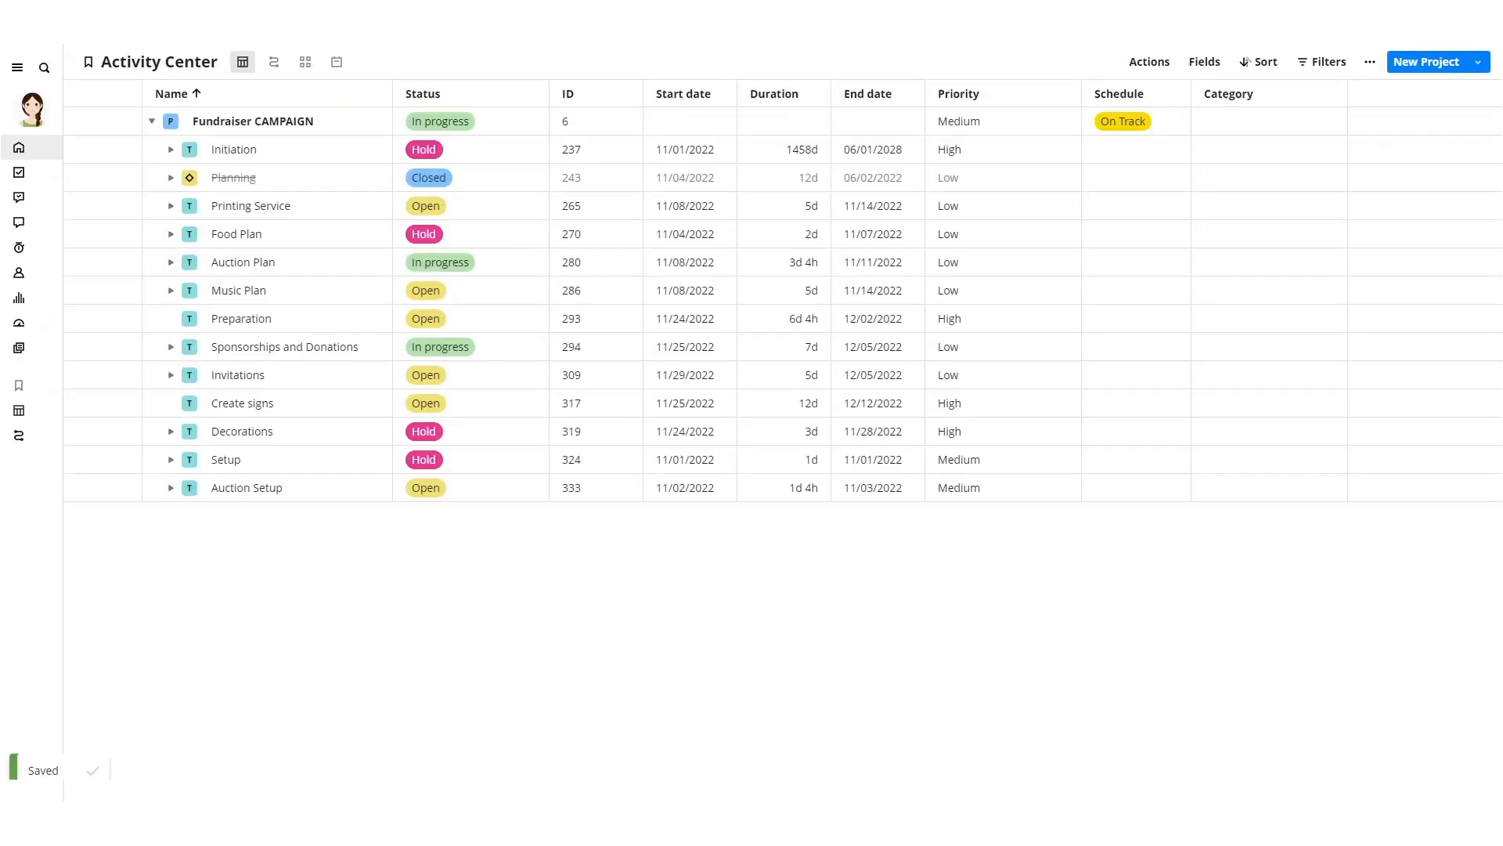
pyautogui.click(1122, 121)
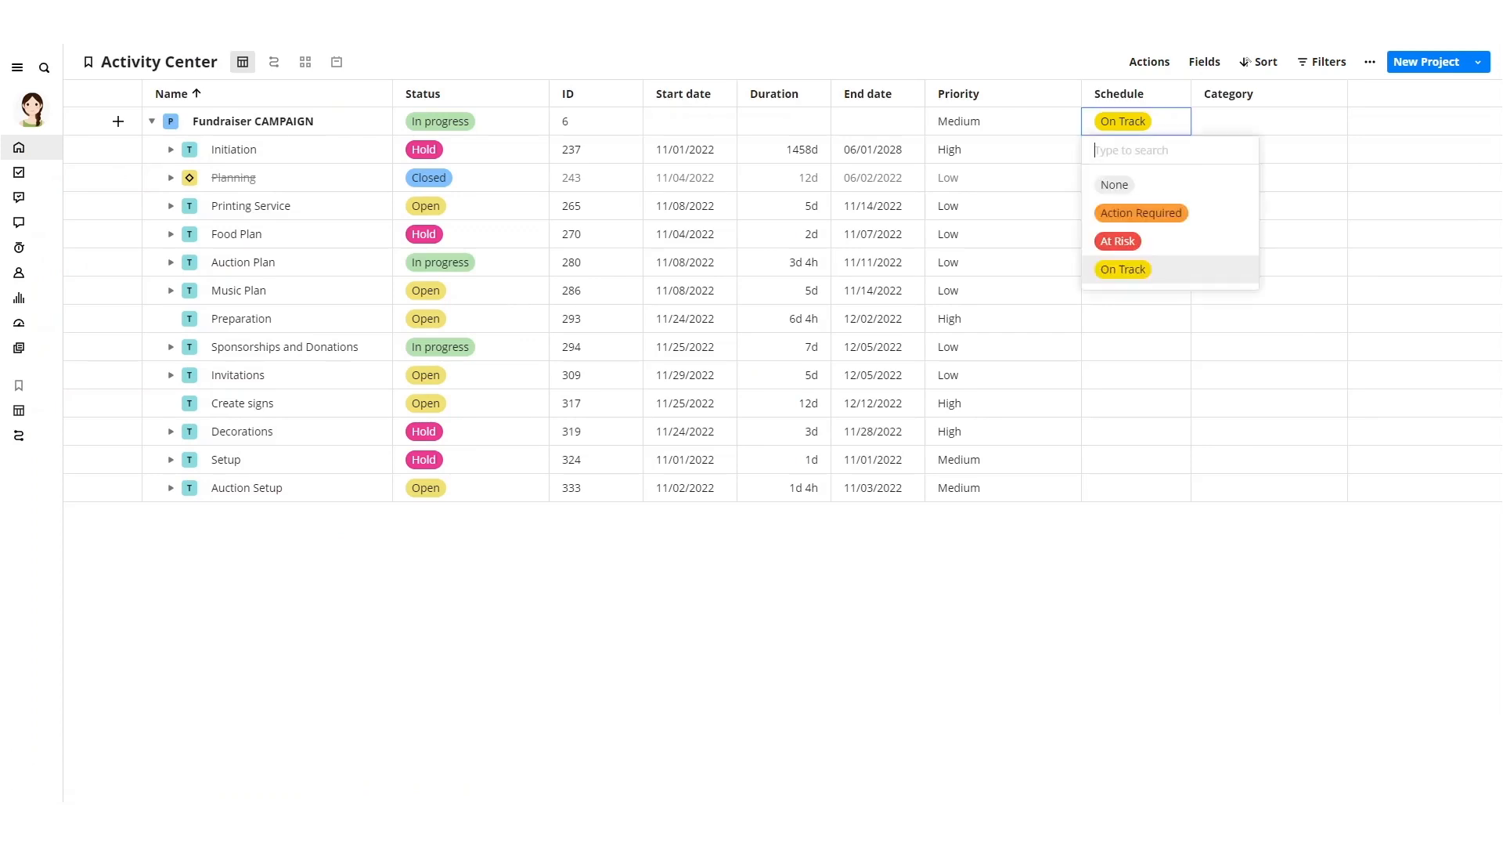